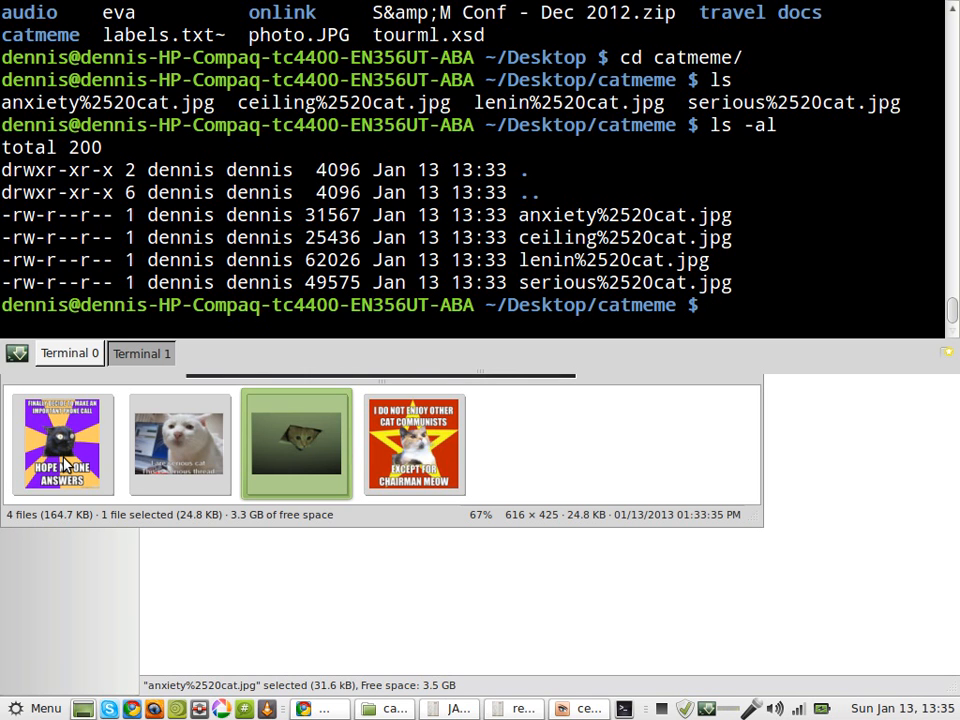
{"action": "mouse_move", "coordinate": [185, 367]}
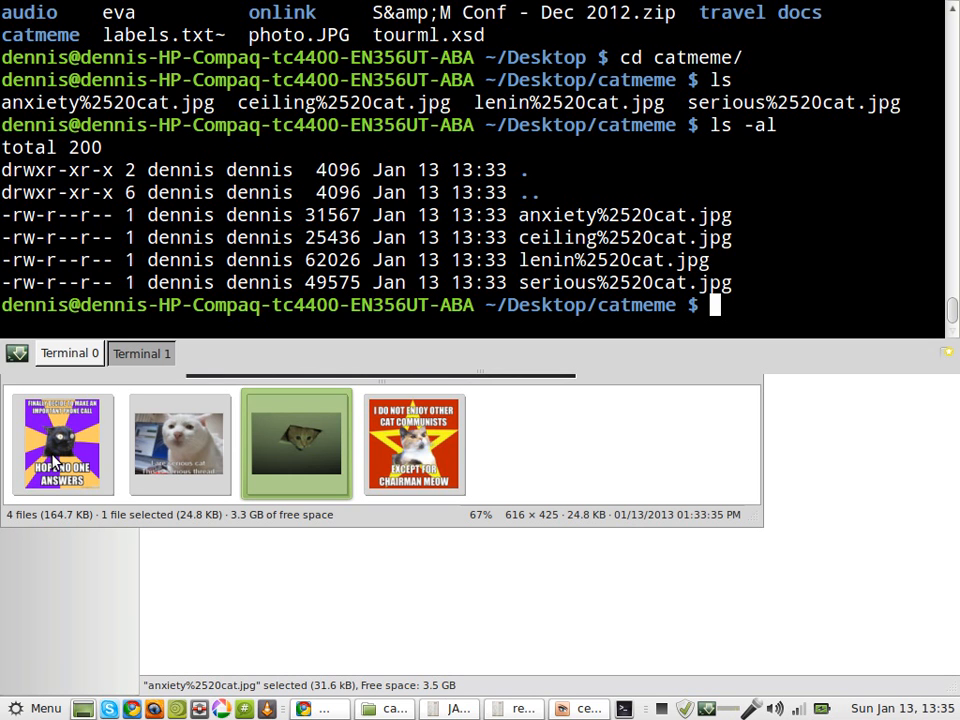
{"action": "mouse_move", "coordinate": [378, 412]}
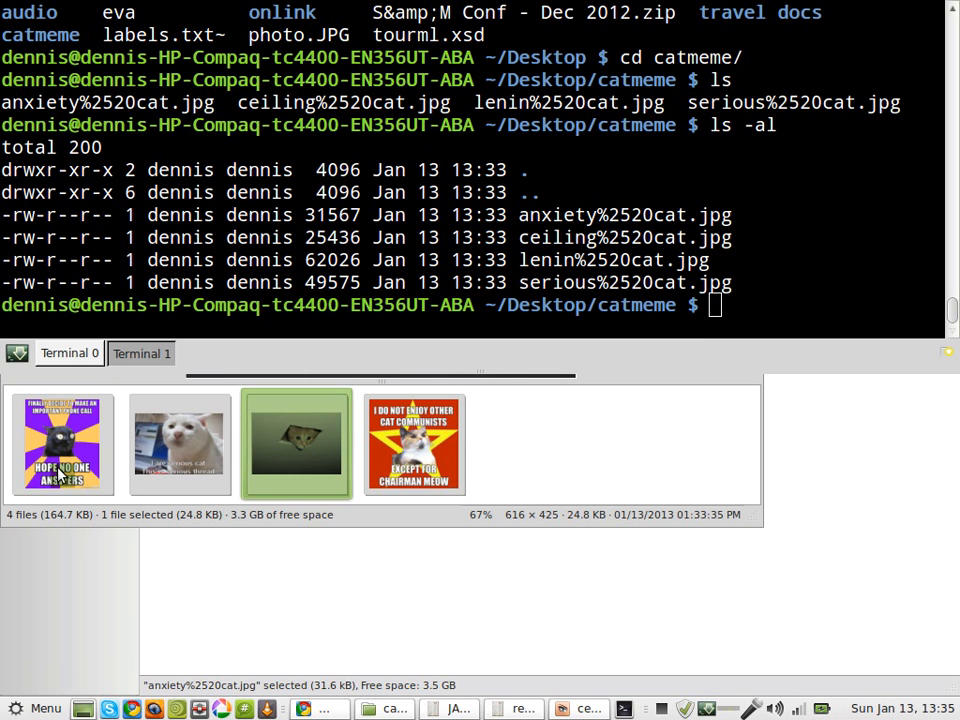
- Preview the cat memes, then type the convert command making white-centred 595x842 resultimage.pdf
{"action": "left_click", "coordinate": [62, 444]}
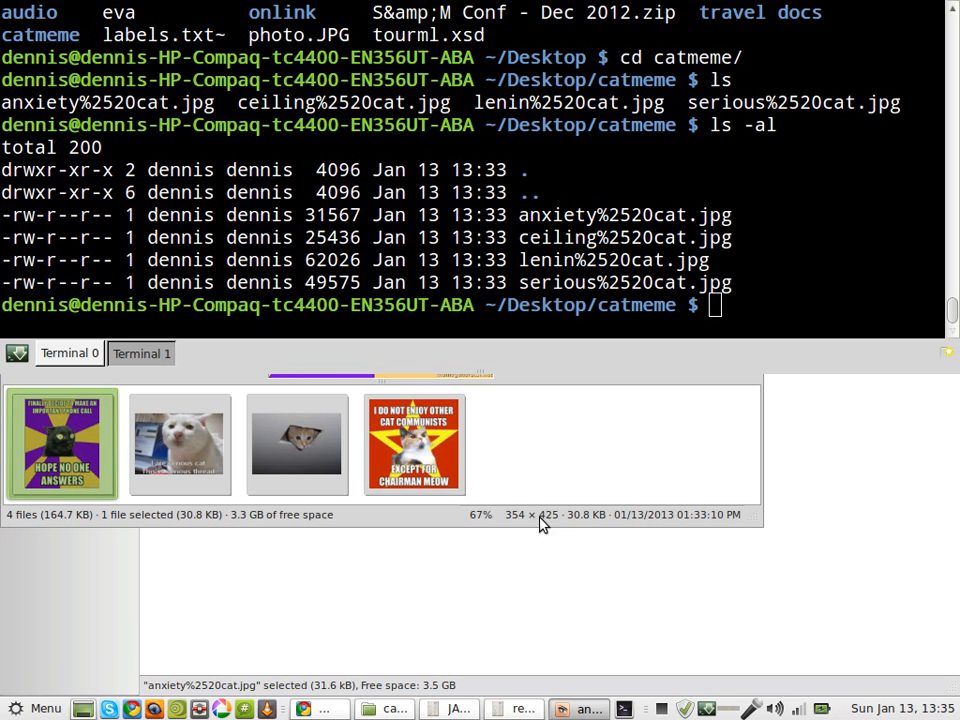
{"action": "mouse_move", "coordinate": [188, 458]}
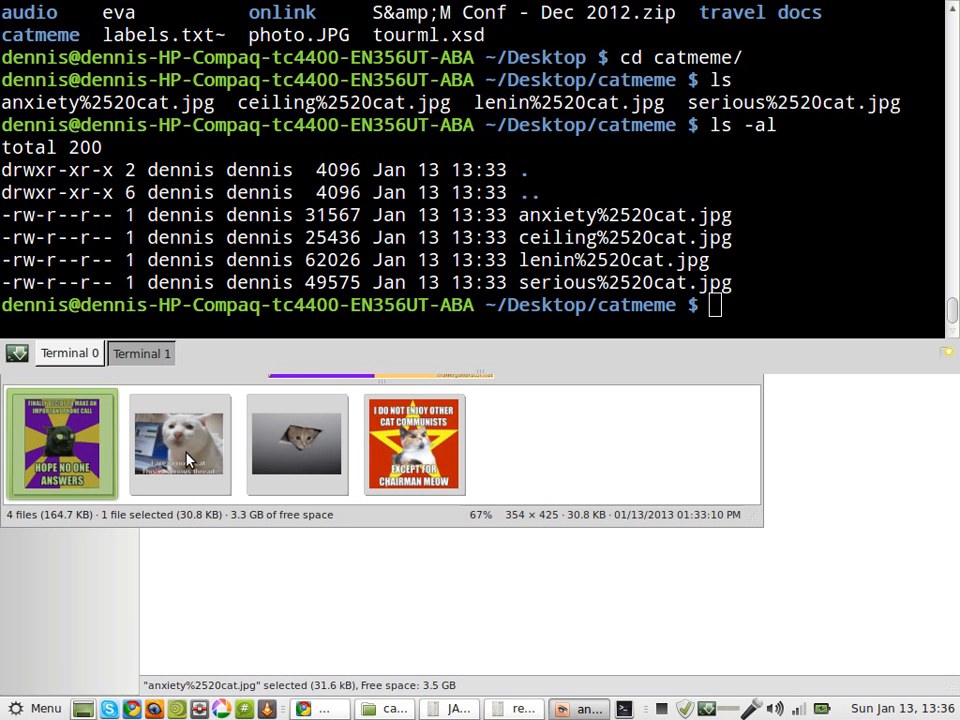
{"action": "left_click", "coordinate": [296, 444]}
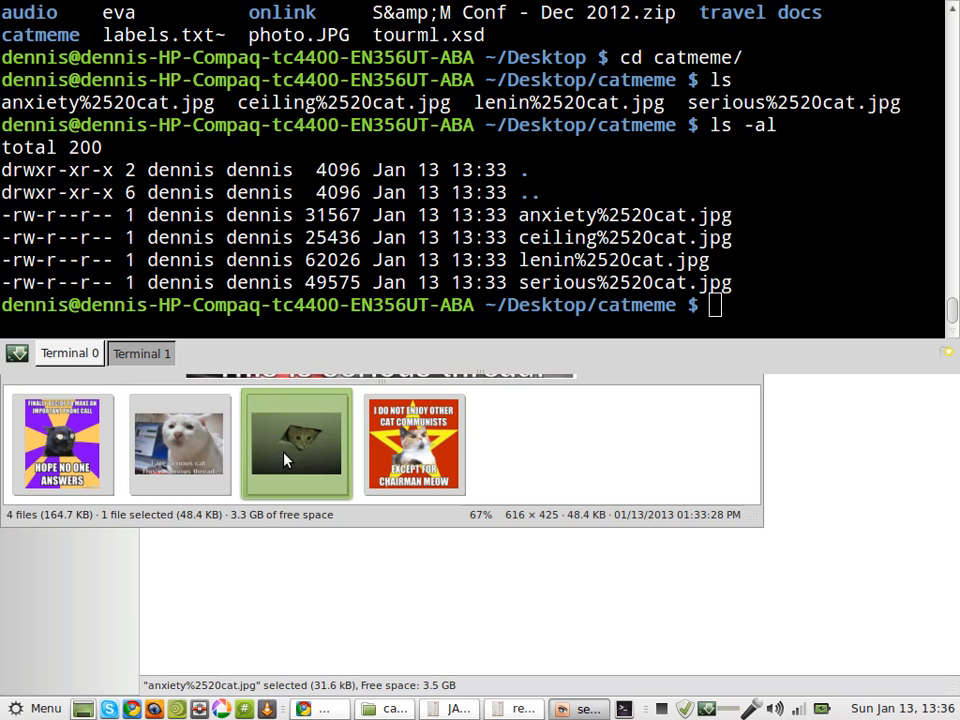
{"action": "left_click", "coordinate": [413, 445]}
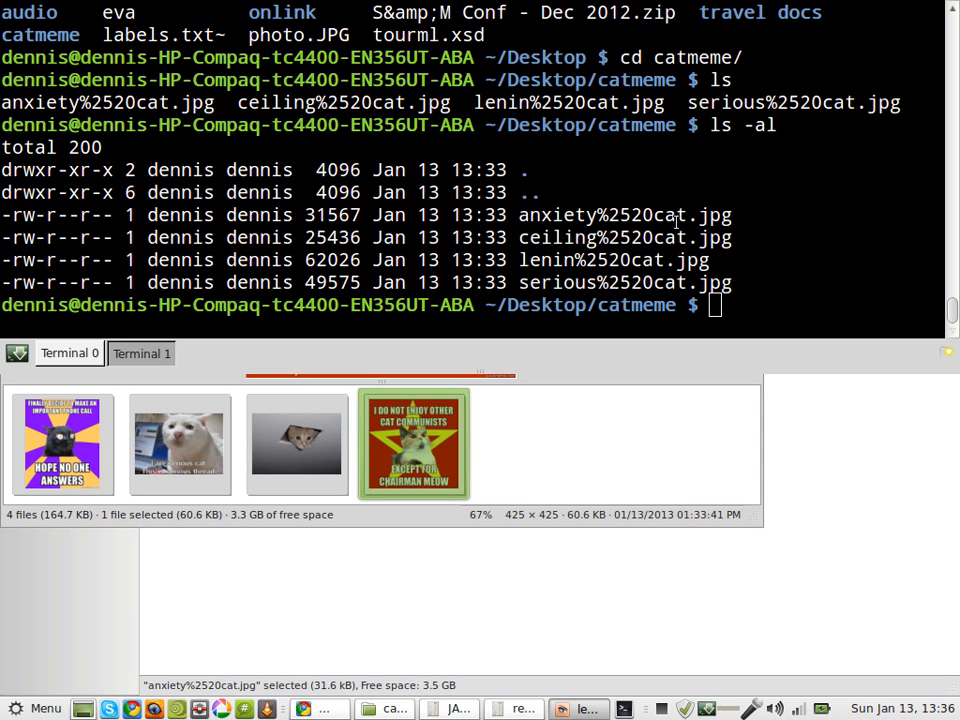
{"action": "mouse_move", "coordinate": [728, 313]}
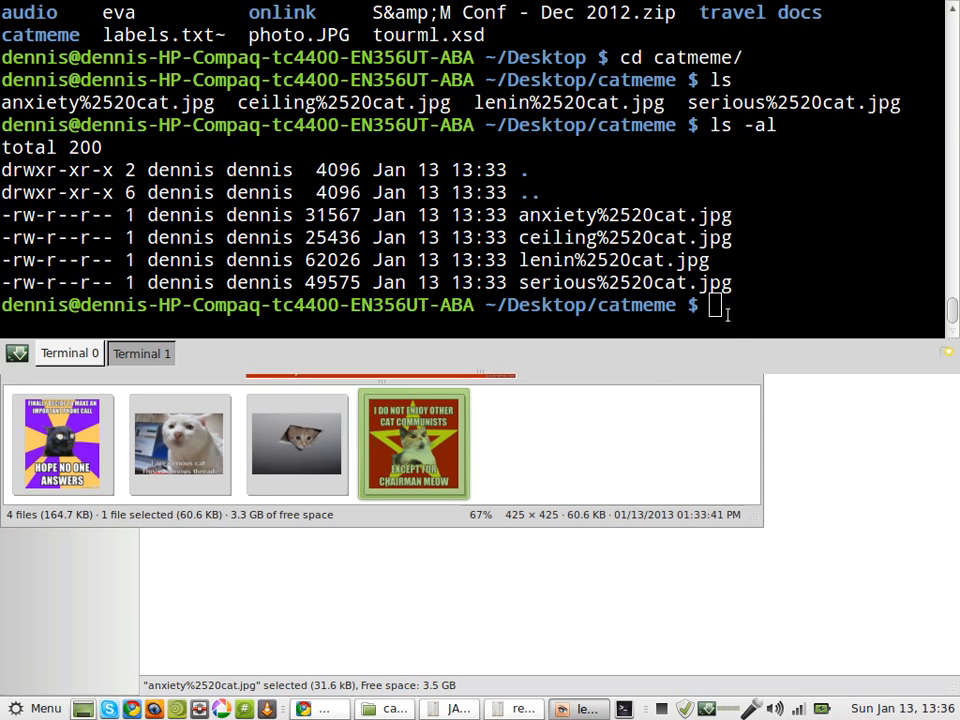
{"action": "type", "text": "ls"}
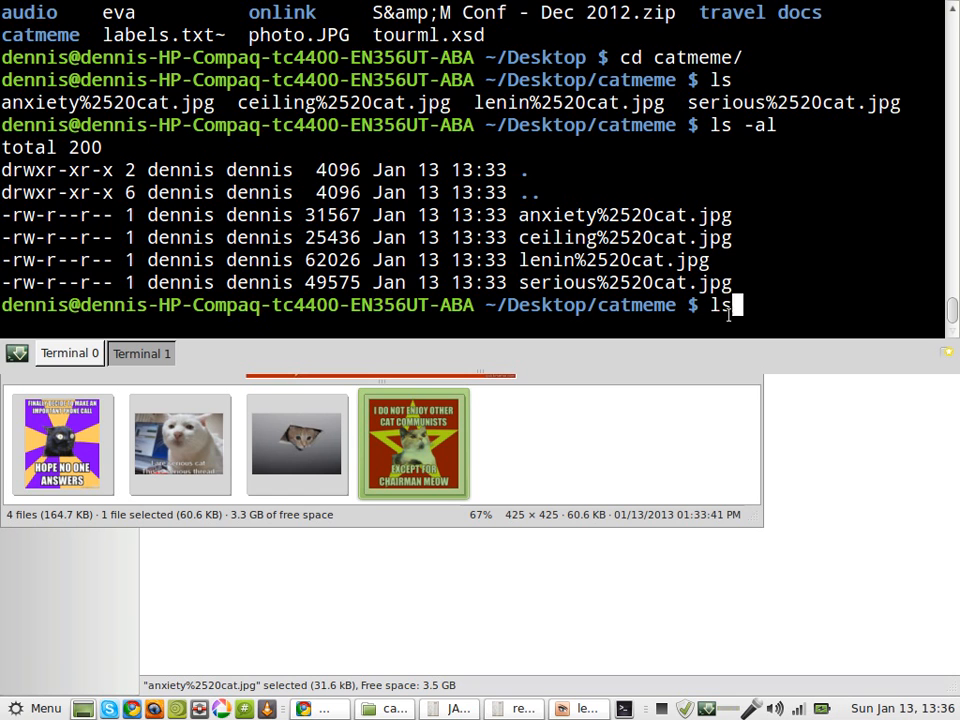
{"action": "type", "text": "convert *.jpg -resize 595x842 -gravity center -background white -extent 595x842 resultimage.pdf"}
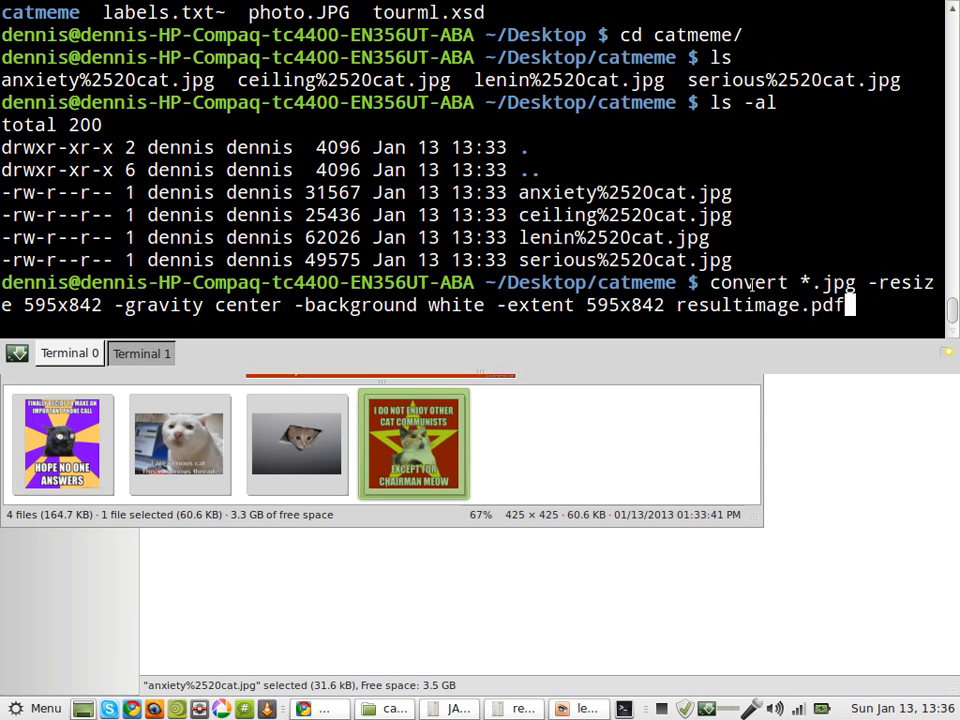
{"action": "mouse_move", "coordinate": [455, 435]}
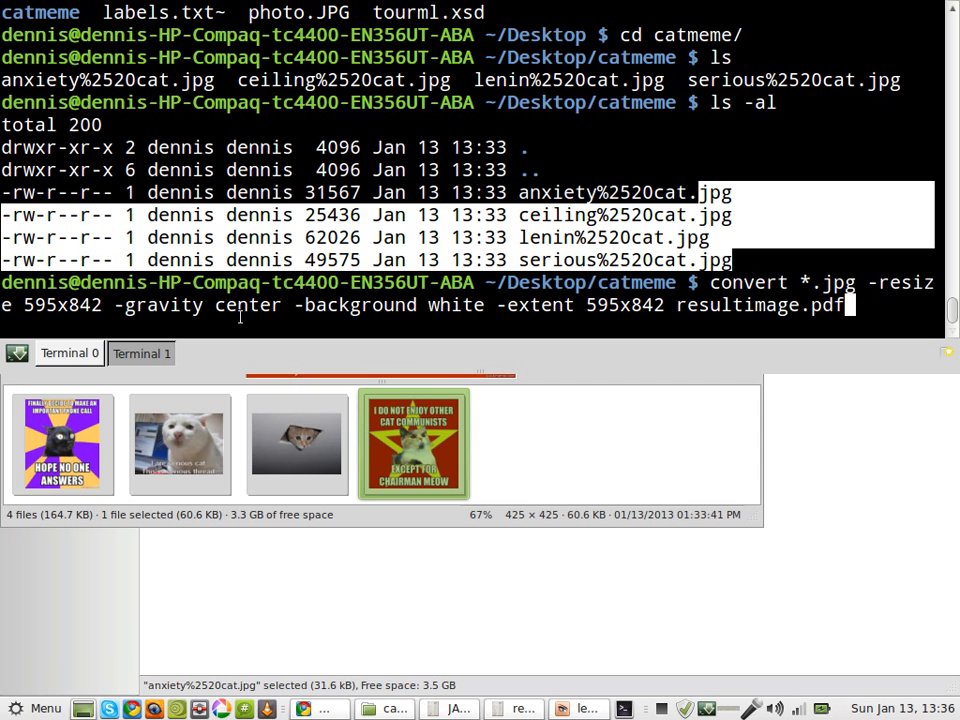
{"action": "mouse_move", "coordinate": [580, 305]}
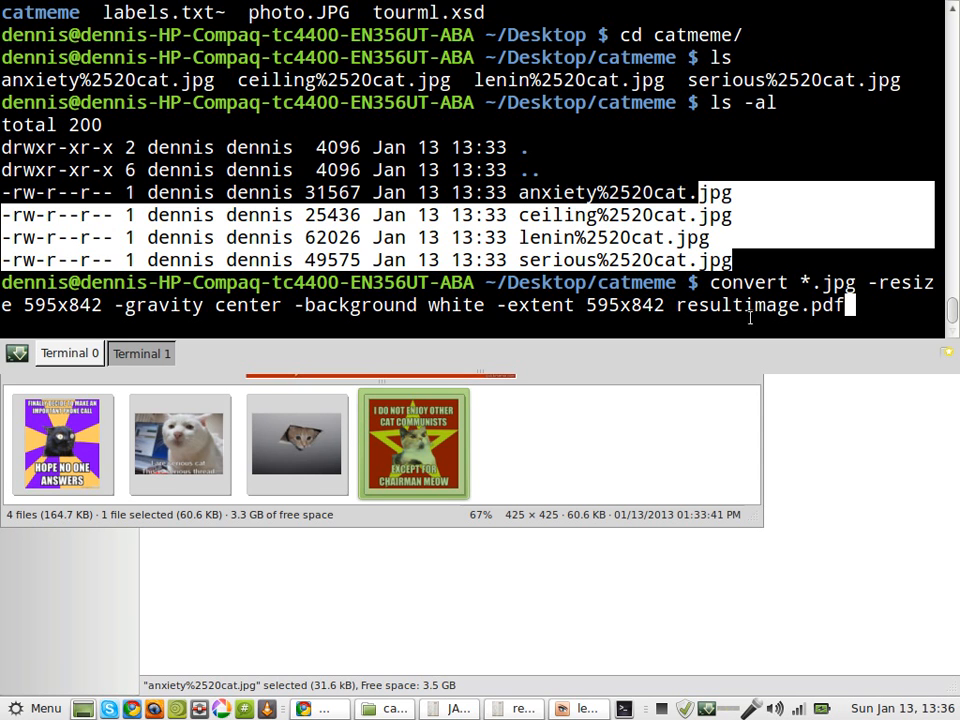
{"action": "mouse_move", "coordinate": [705, 382]}
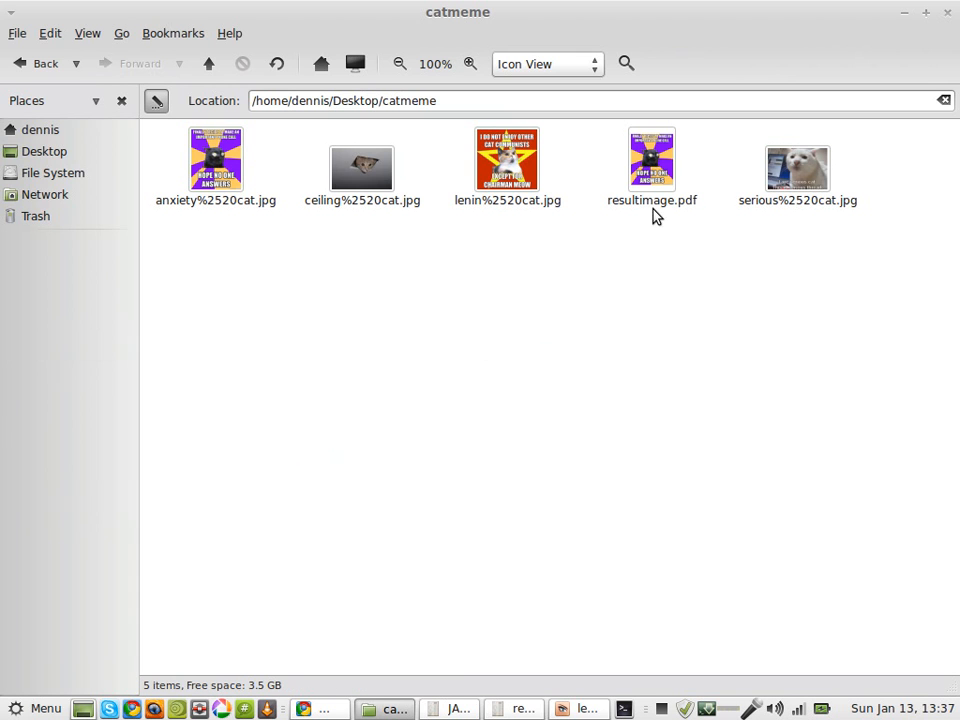
- Open resultimage.pdf from the catmeme folder and maximize the document viewer window
{"action": "left_click", "coordinate": [651, 160]}
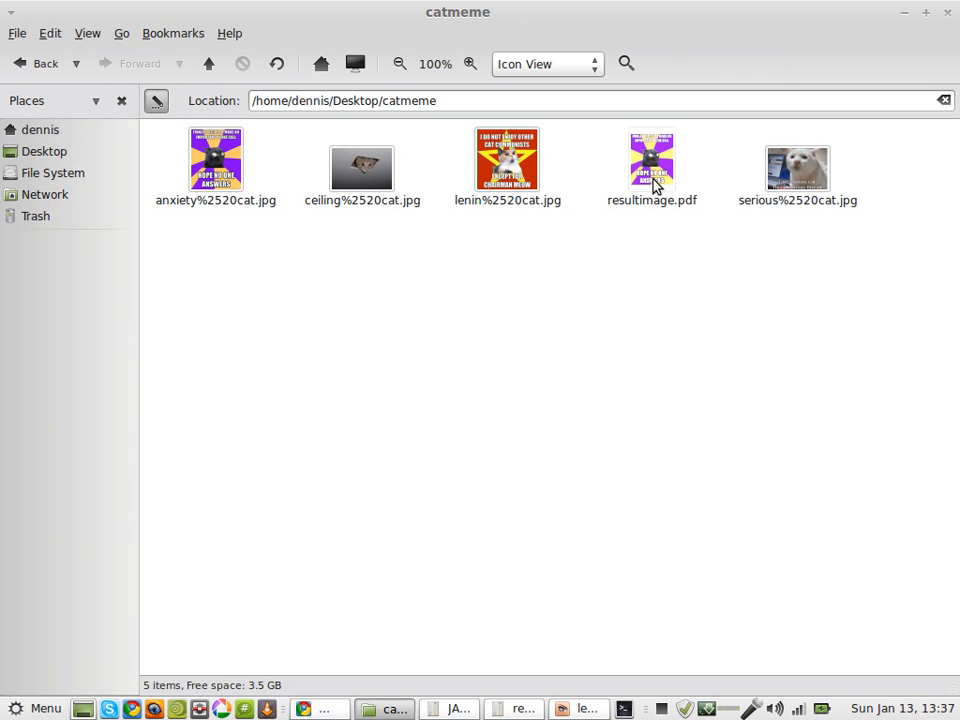
{"action": "double_click", "coordinate": [651, 165]}
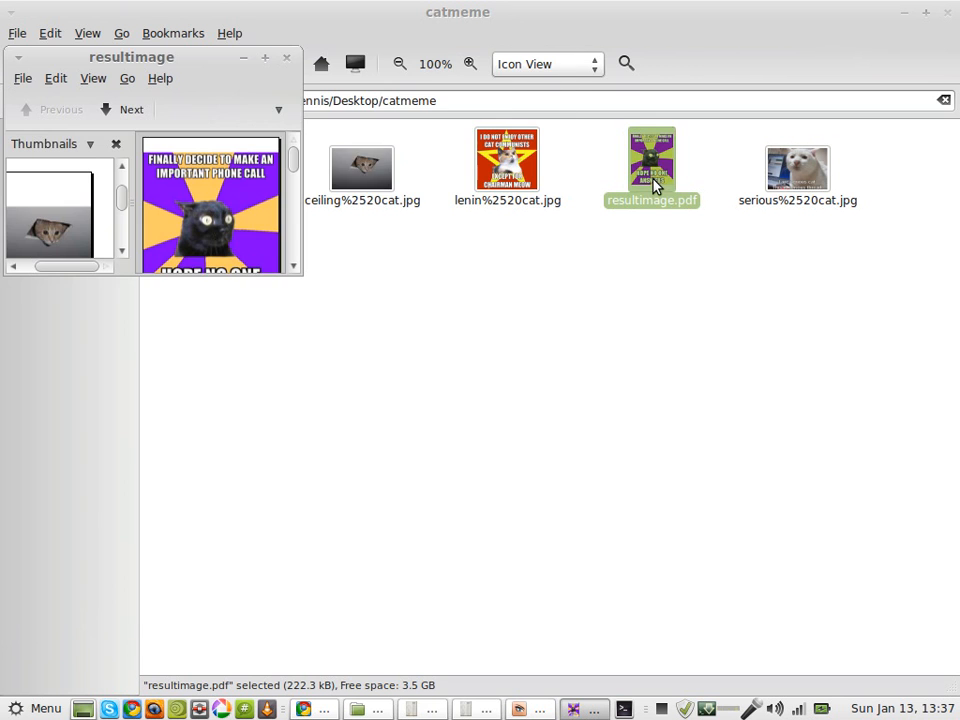
{"action": "double_click", "coordinate": [651, 160]}
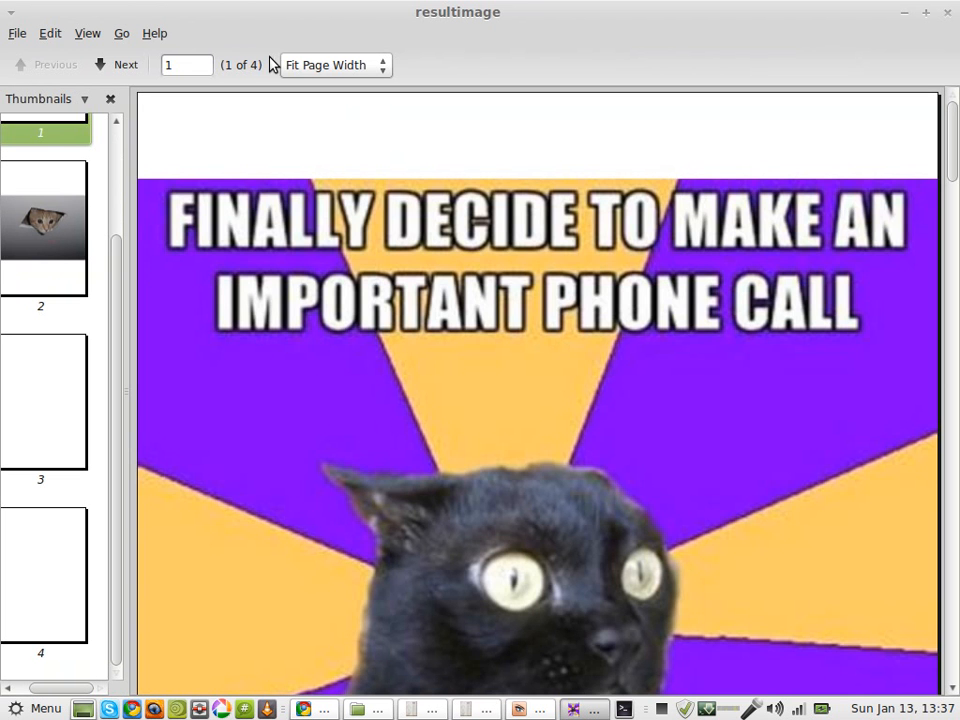
{"action": "mouse_move", "coordinate": [335, 64]}
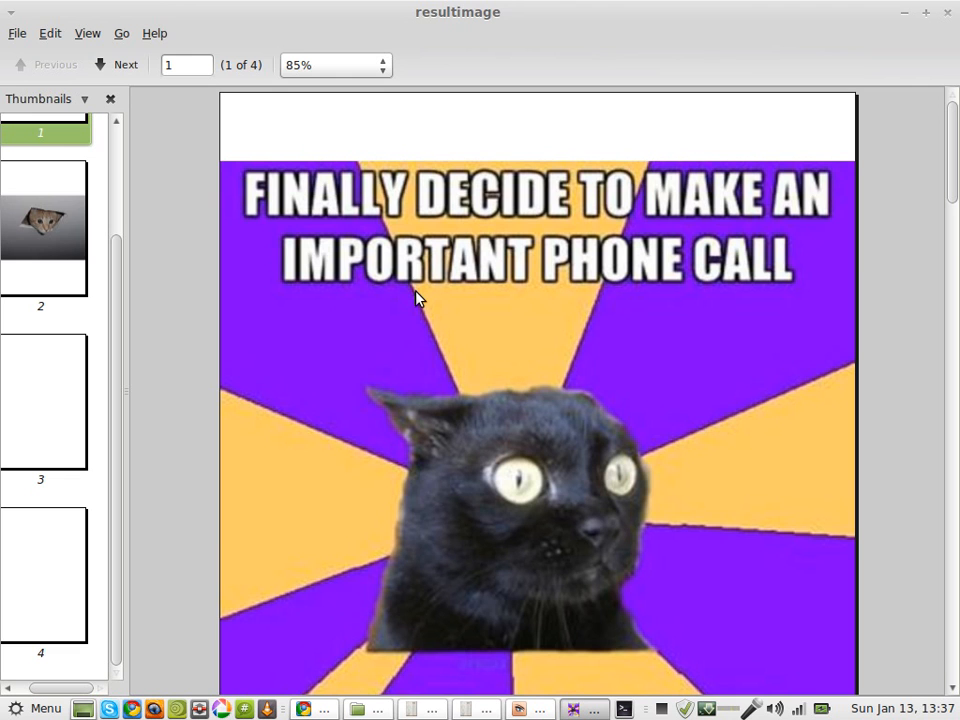
- Scroll through resultimage.pdf to page 4 of 4, the serious cat meme
{"action": "scroll", "scroll_direction": "down", "scroll_amount": 3}
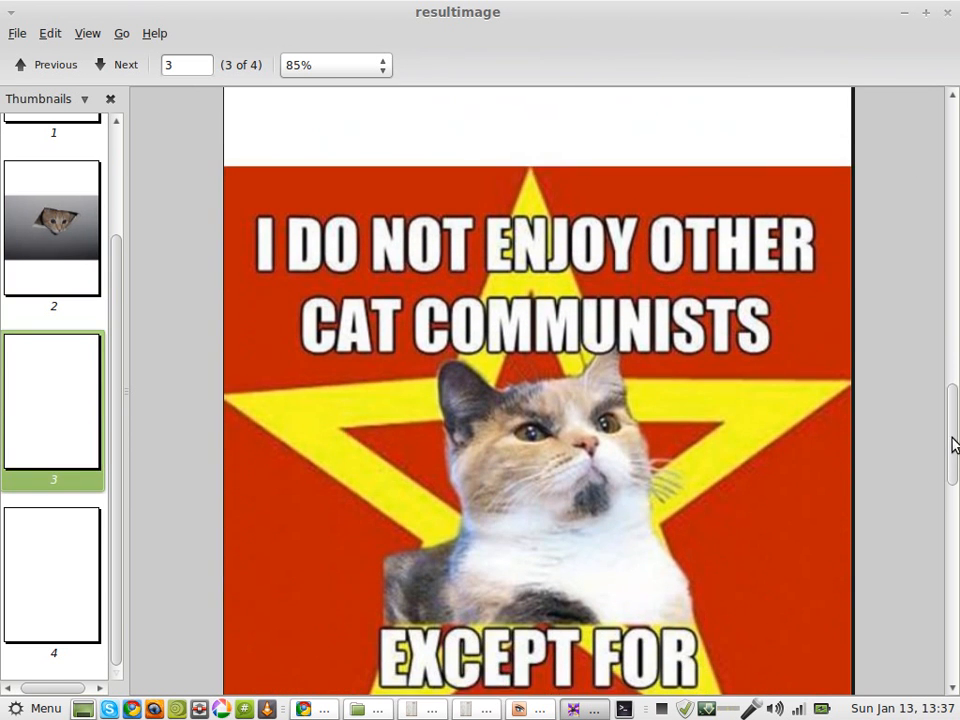
{"action": "scroll", "scroll_direction": "down", "scroll_amount": 3}
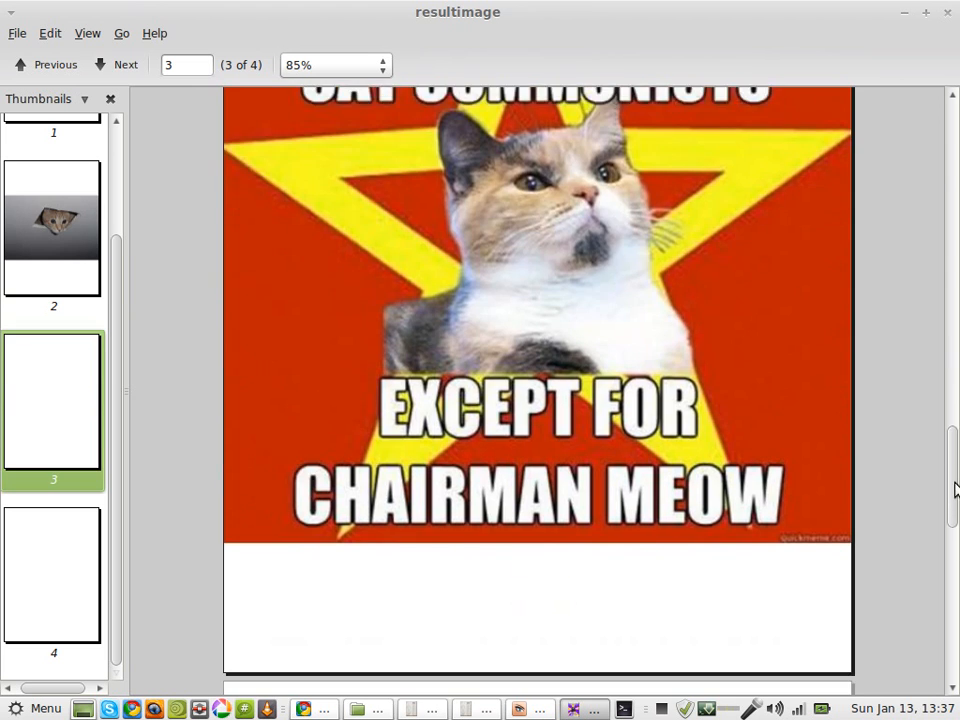
{"action": "left_click", "coordinate": [116, 64]}
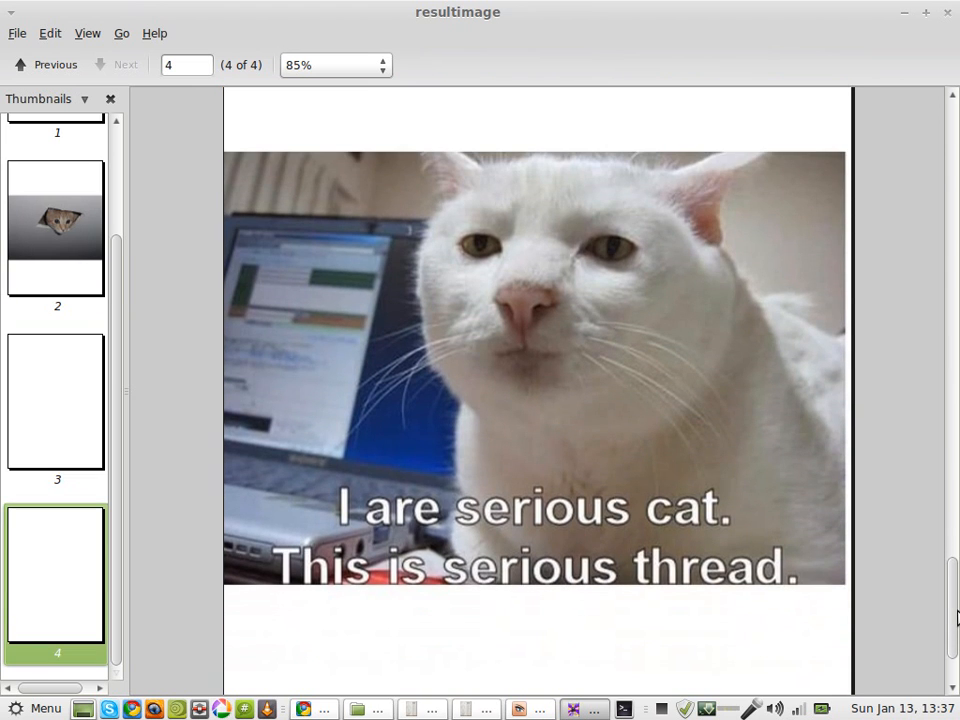
- Start saving a copy of the PDF to the Desktop, renaming it a.pdf
{"action": "left_click", "coordinate": [17, 33]}
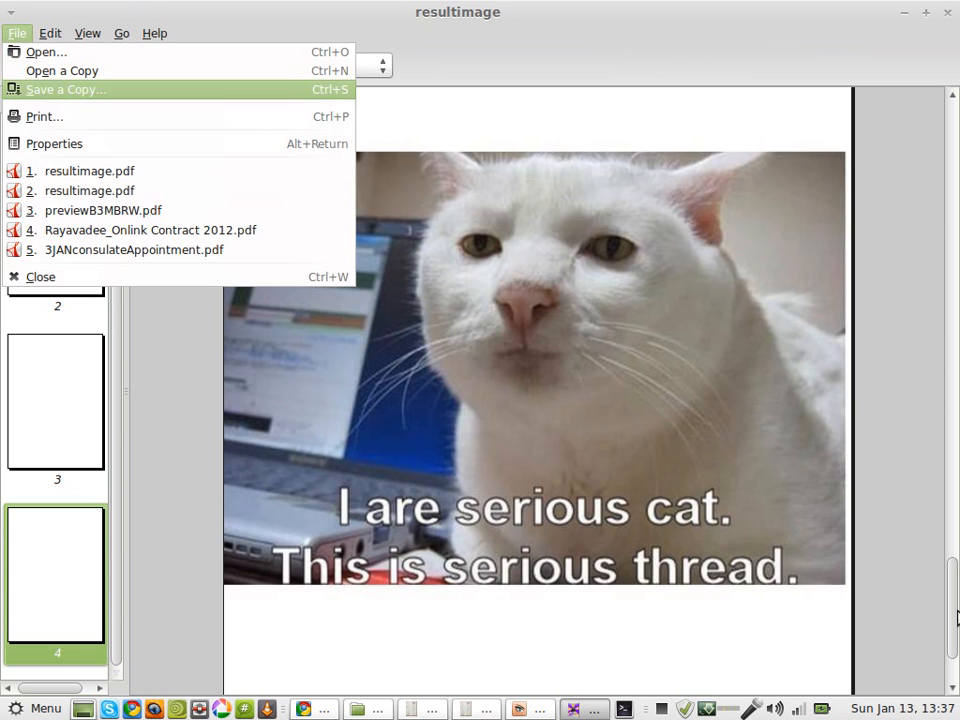
{"action": "left_click", "coordinate": [66, 89]}
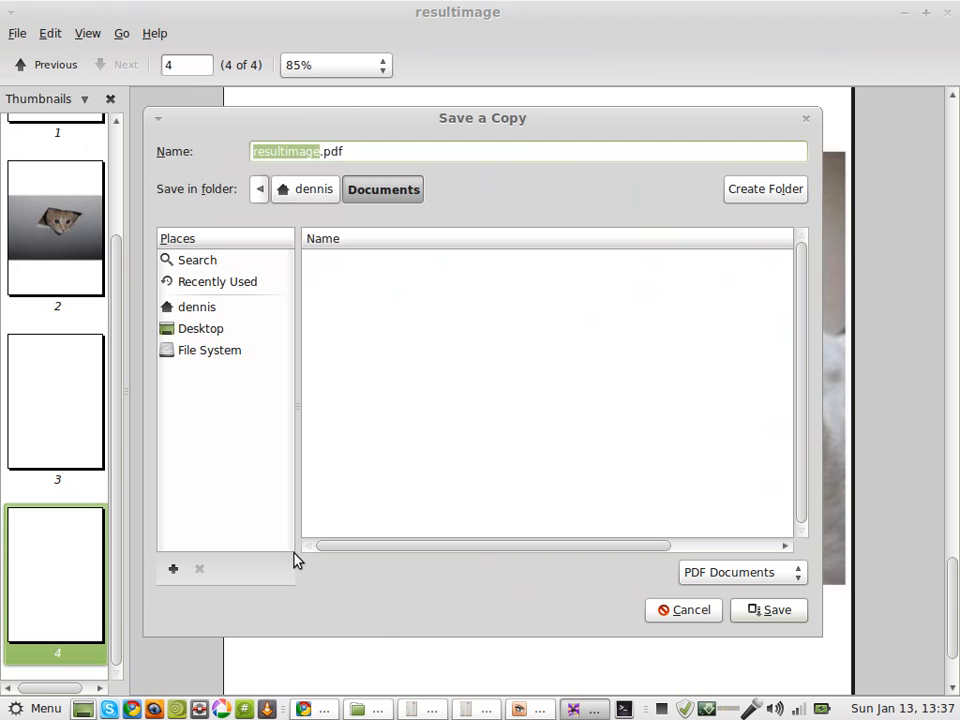
{"action": "mouse_move", "coordinate": [200, 328]}
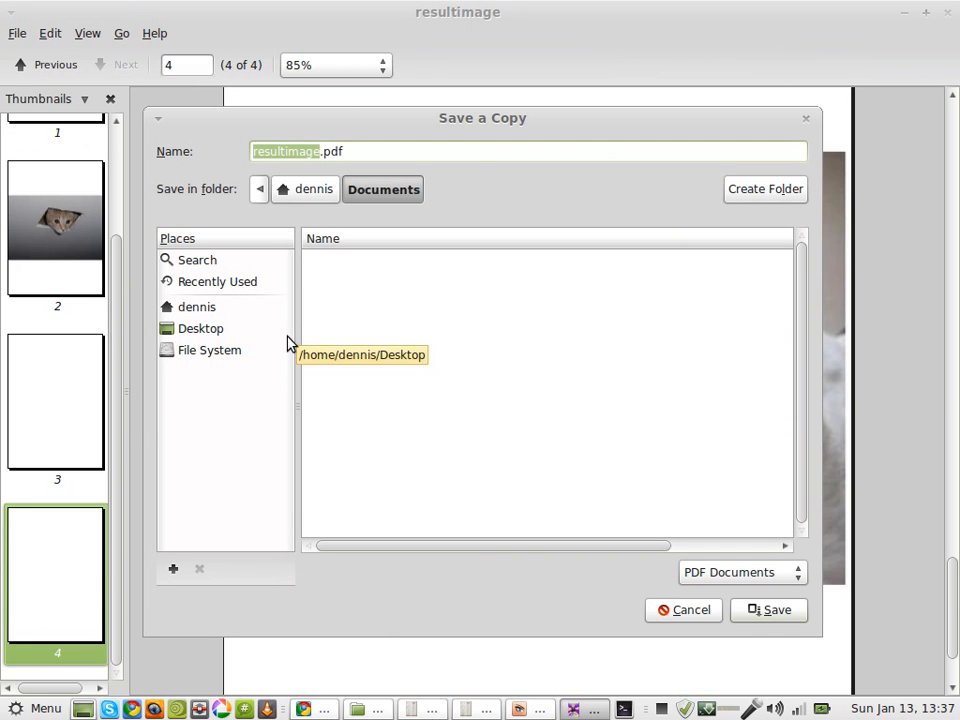
{"action": "left_click", "coordinate": [196, 307]}
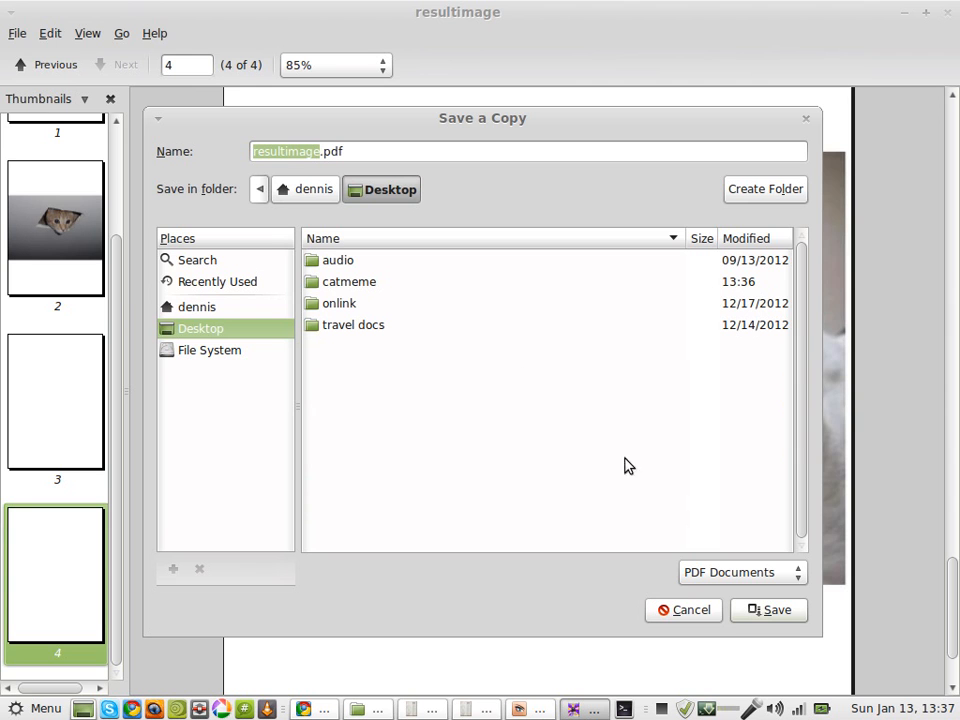
{"action": "type", "text": "a.pdf"}
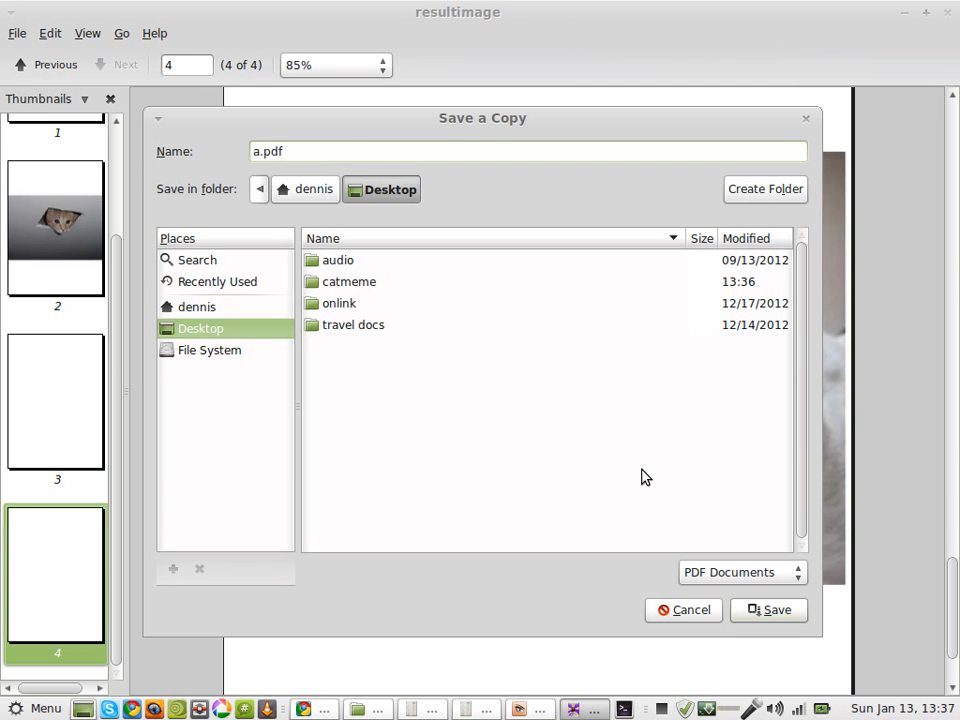